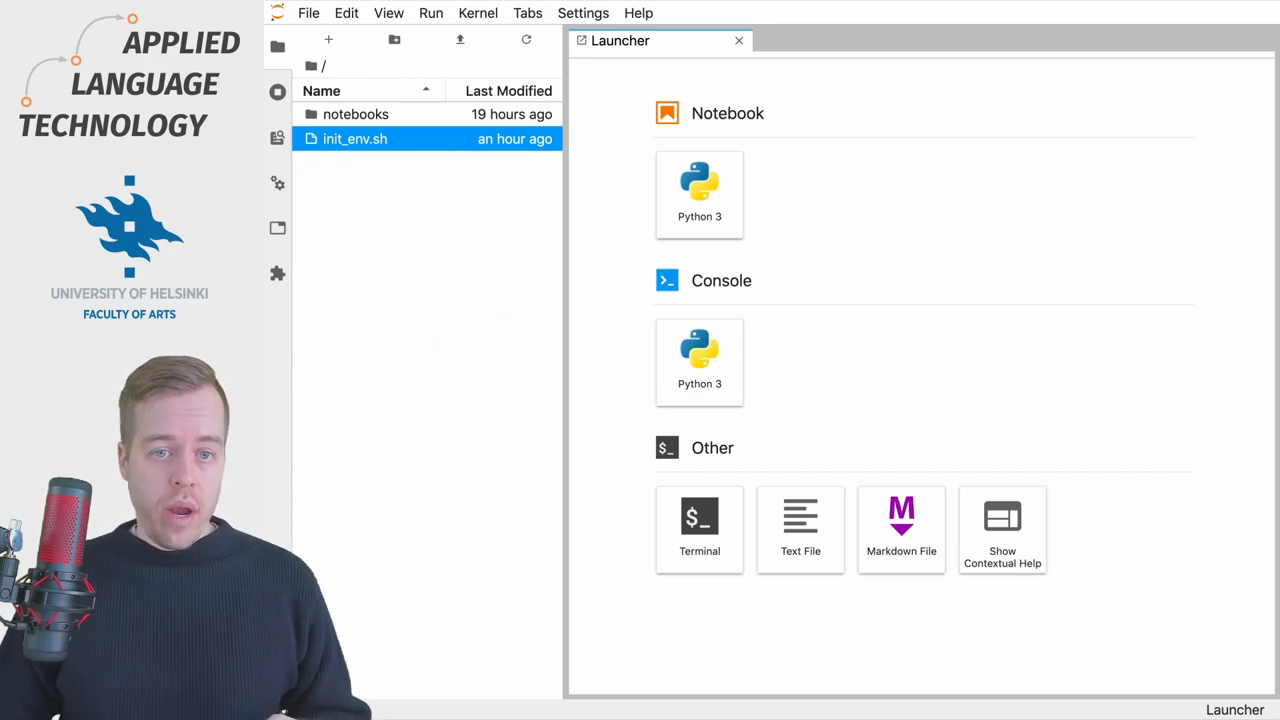
Switch the left sidebar to the Commands tab to show the command palette.
left_click(277, 137)
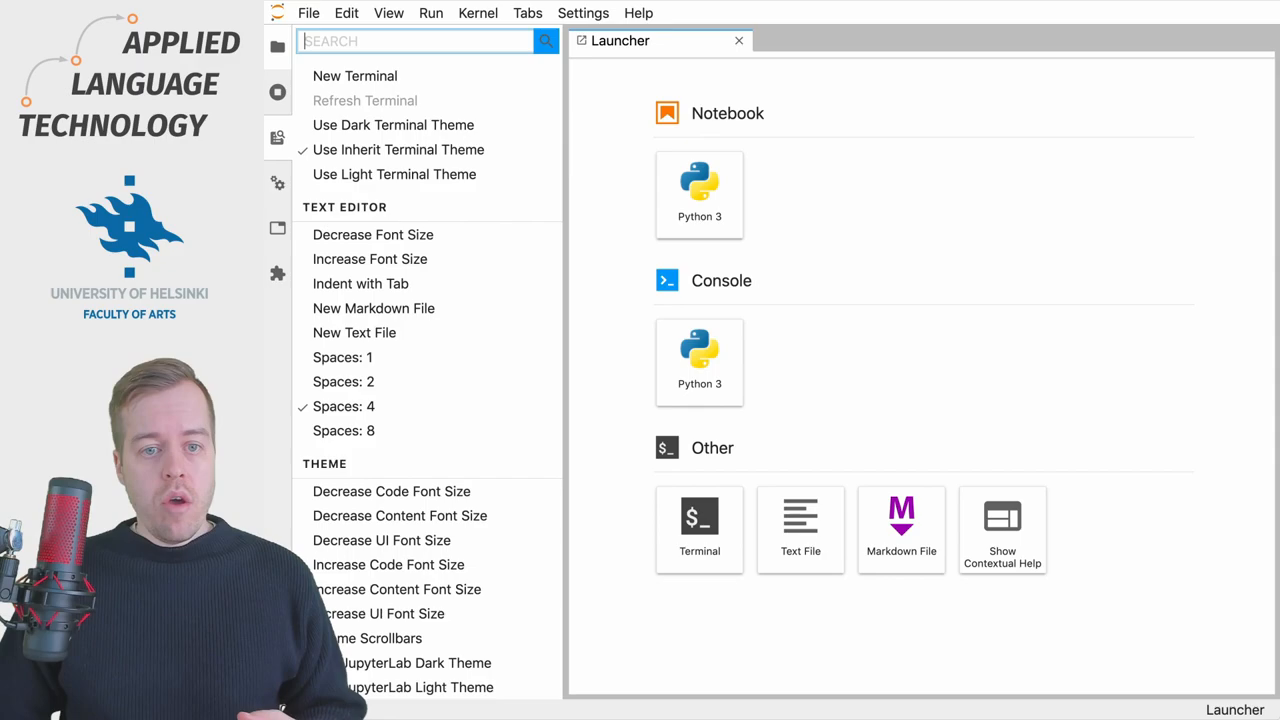
Return to the File Browser and navigate into notebooks/part_i.
left_click(277, 47)
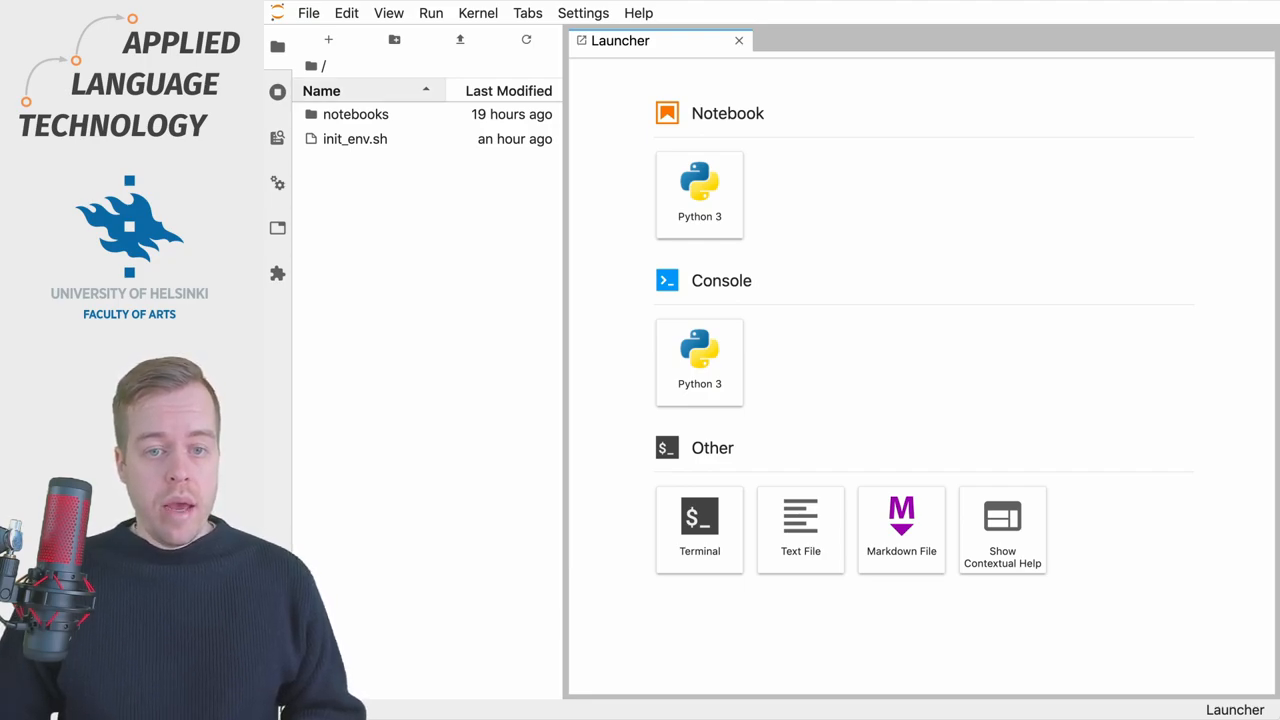
double_click(356, 114)
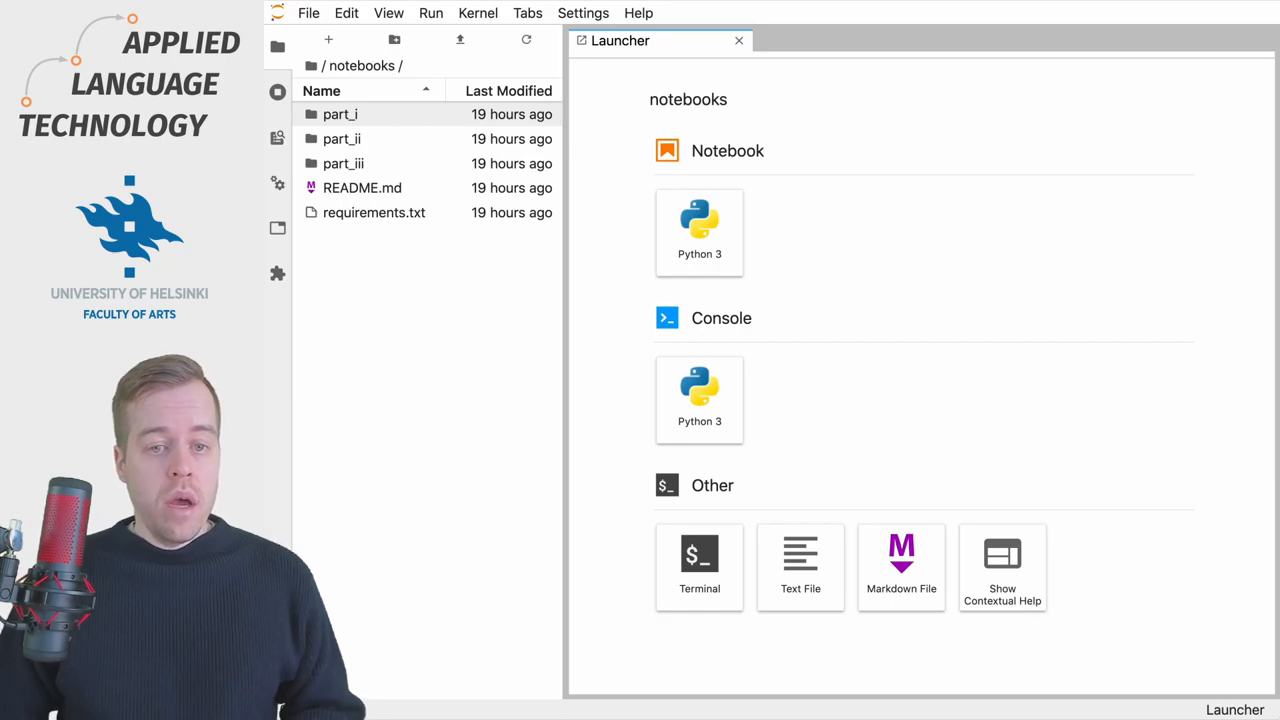
left_click(340, 114)
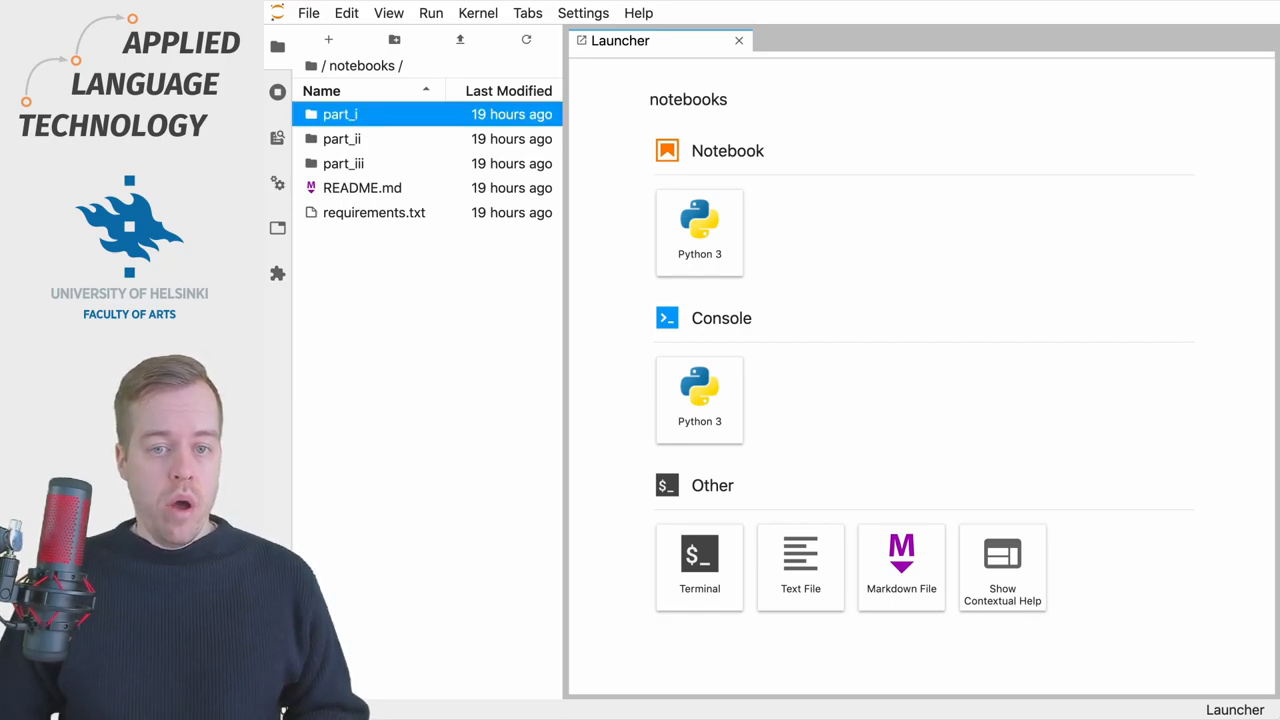
double_click(340, 113)
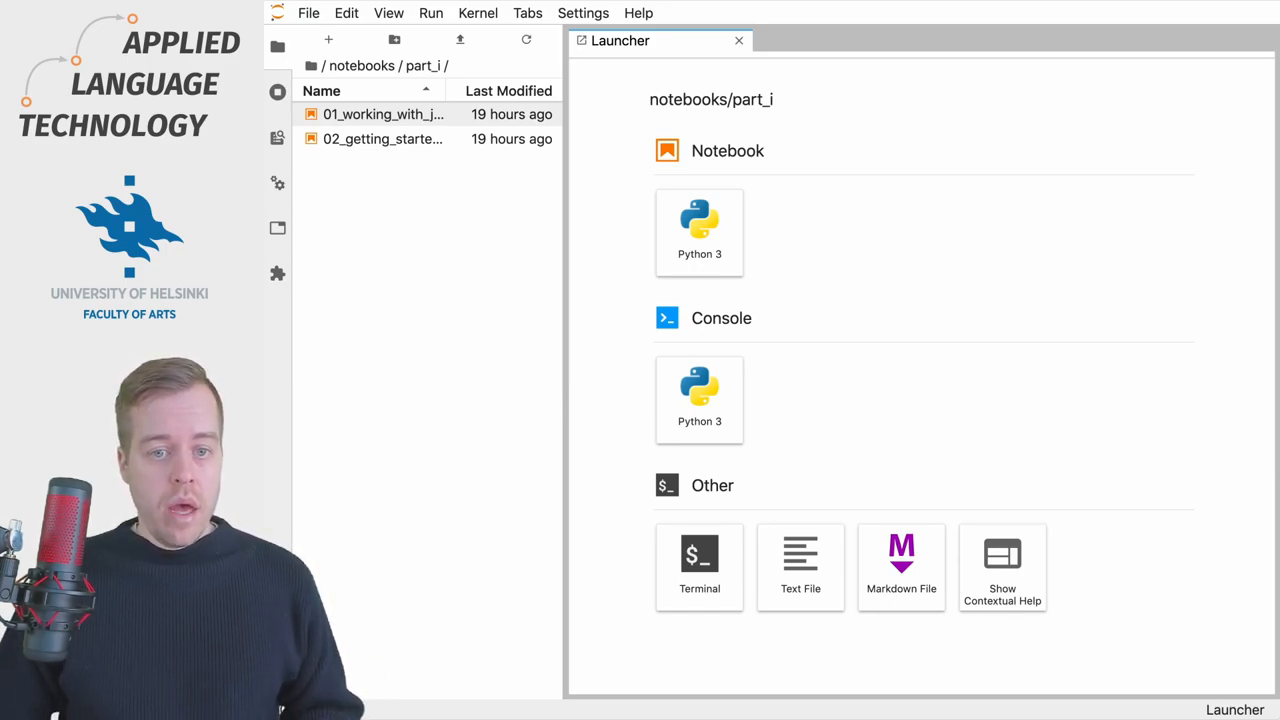
Open the first part_i notebook, then show init_env.sh's context menu from the root folder.
double_click(383, 114)
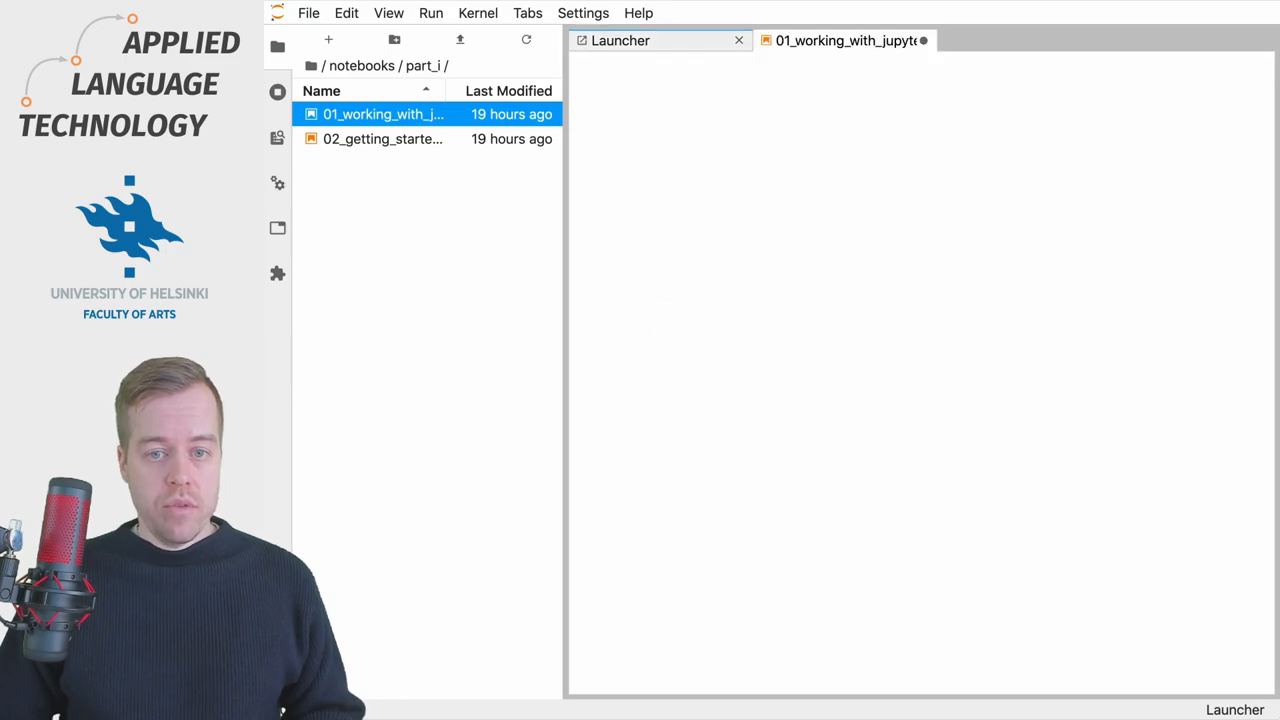
left_click(845, 40)
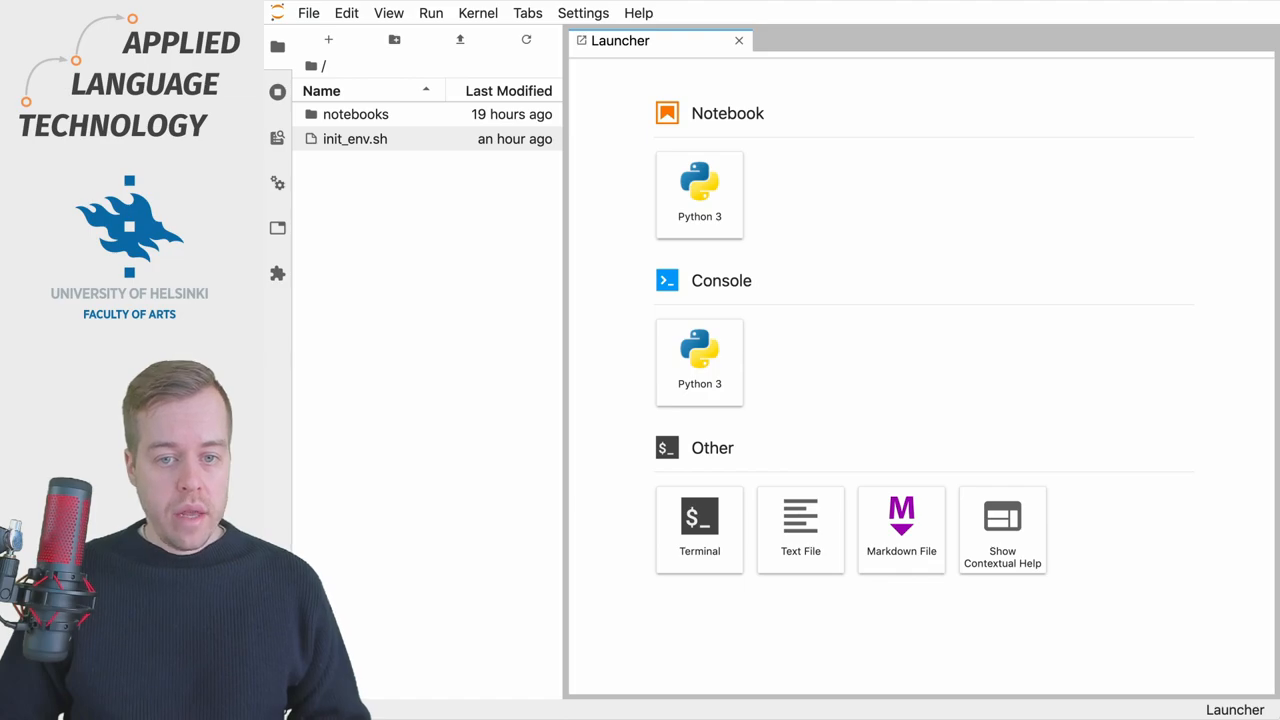
right_click(354, 138)
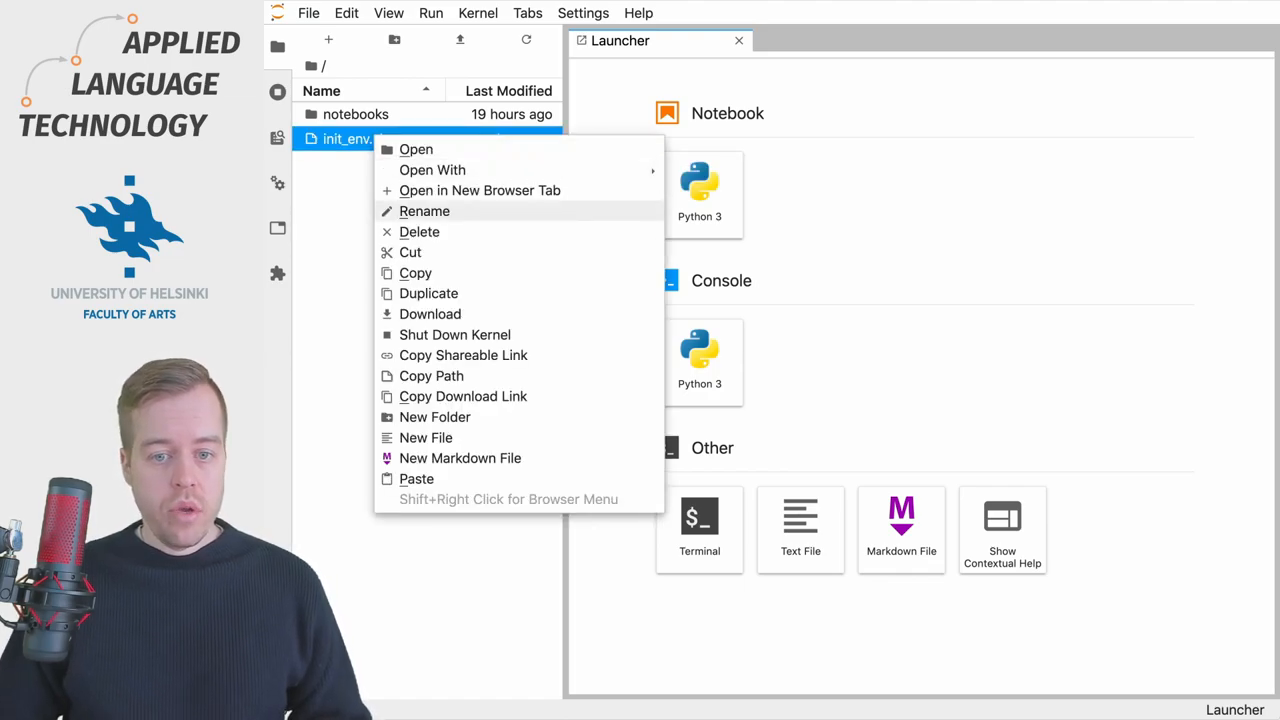
mouse_move(415, 273)
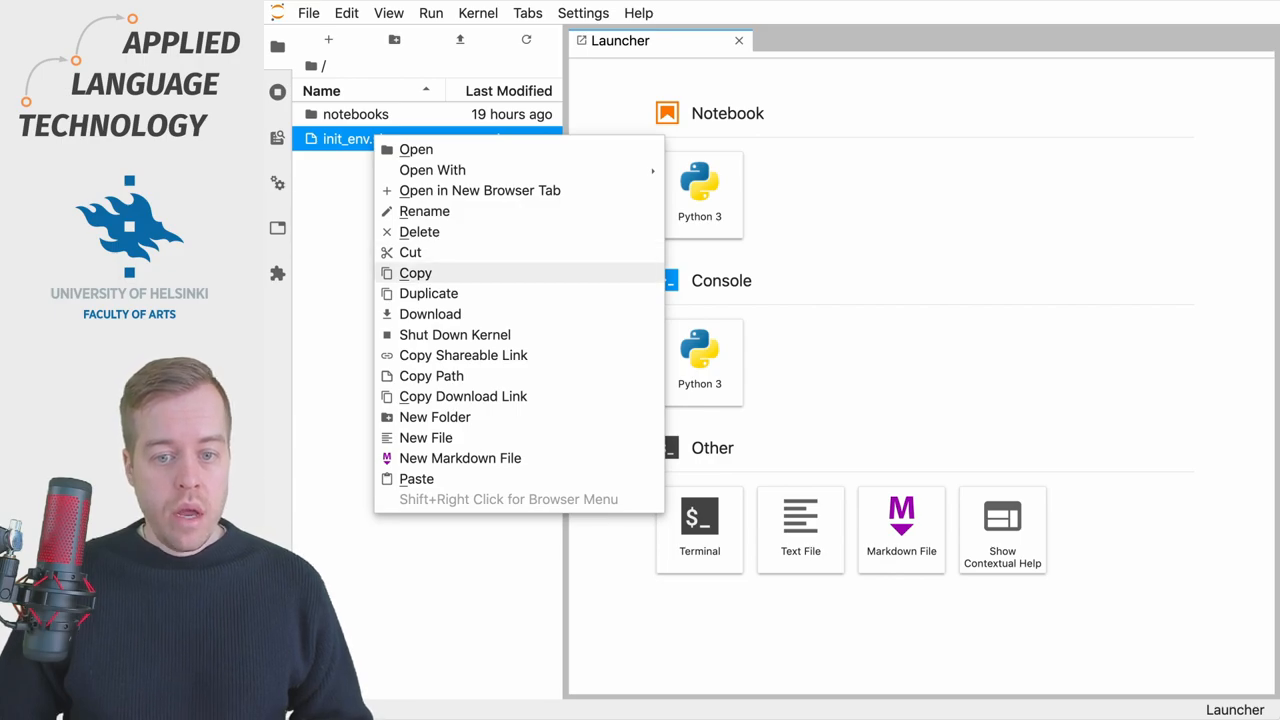